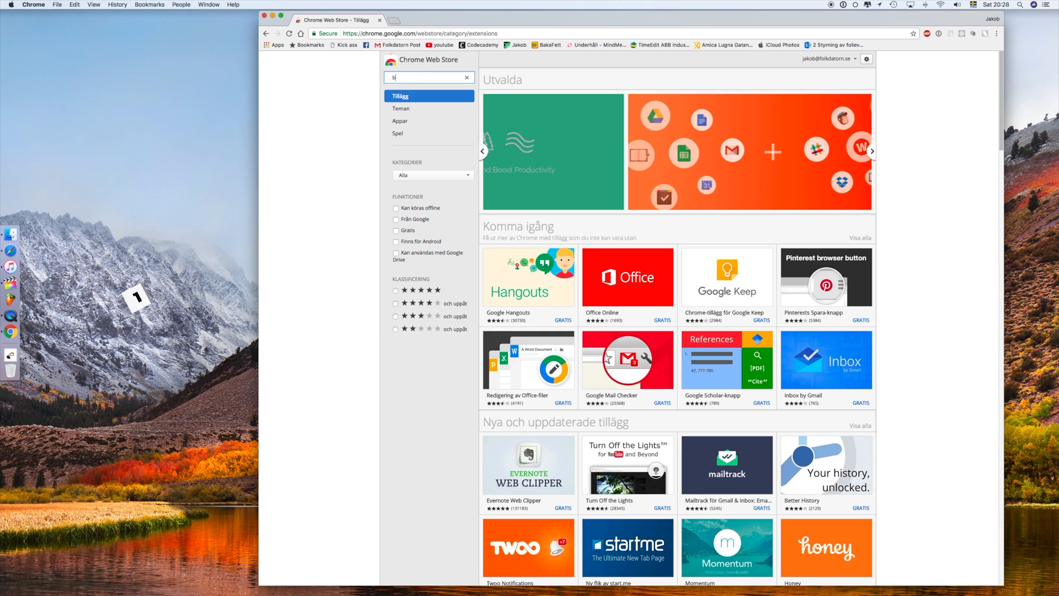
# - Search for 'betaflight' and launch the Betaflight - Configurator app from its listing
pyautogui.write('etaflight')
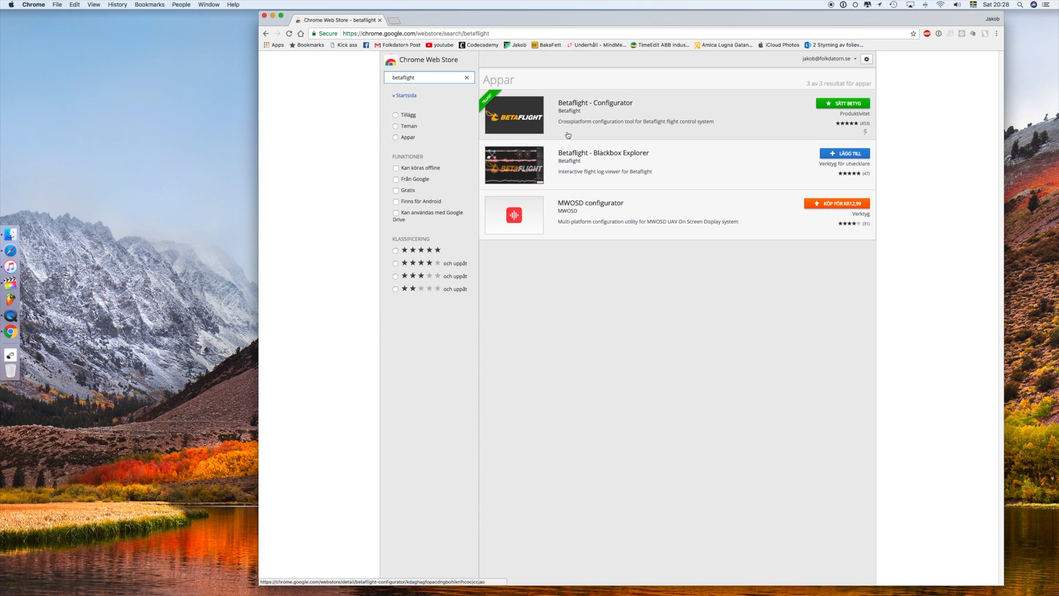
pyautogui.click(595, 111)
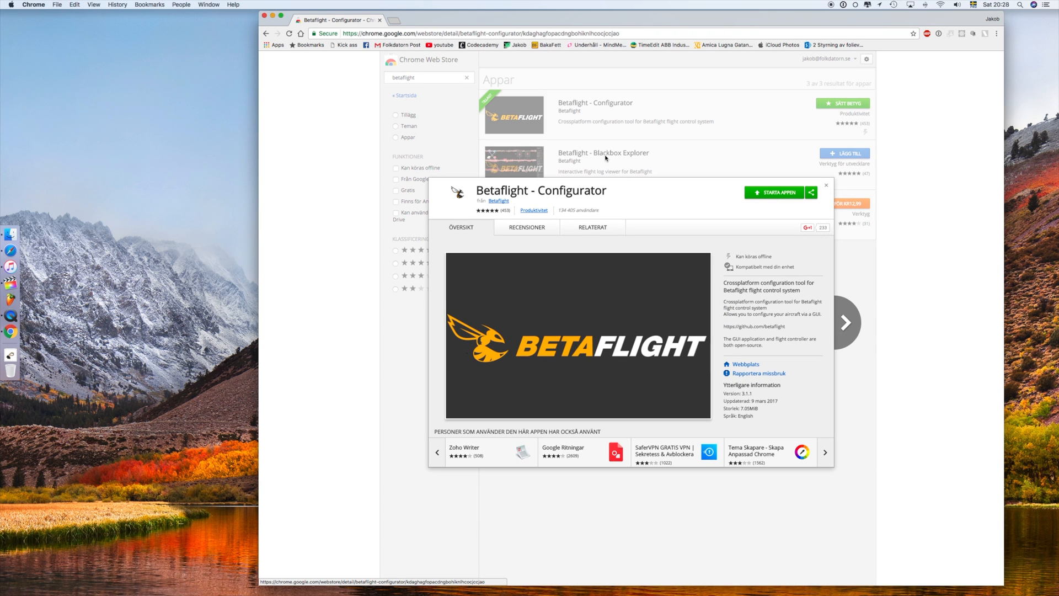
pyautogui.click(775, 192)
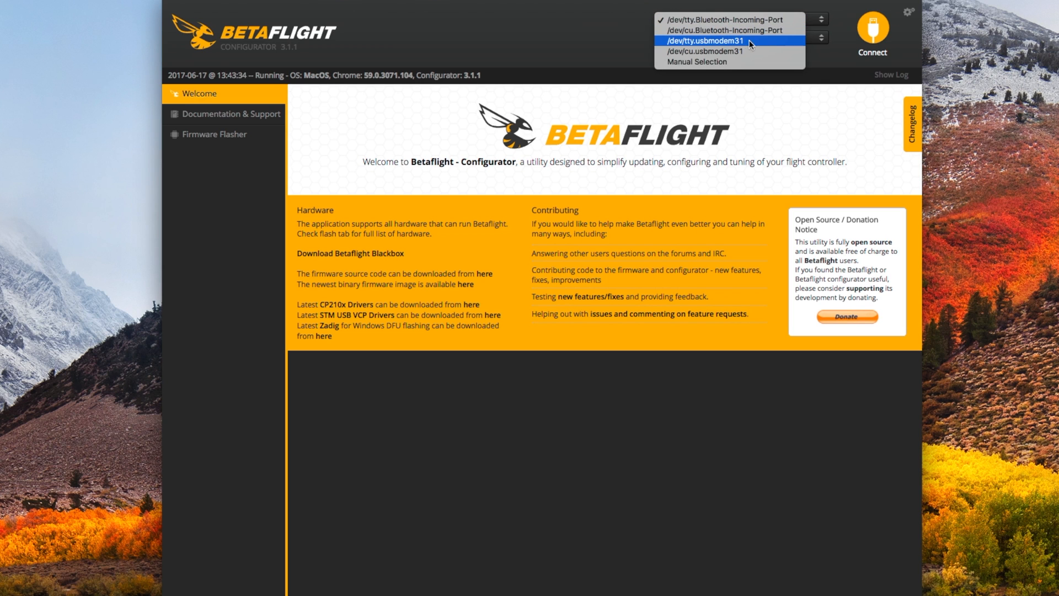
pyautogui.moveTo(736, 51)
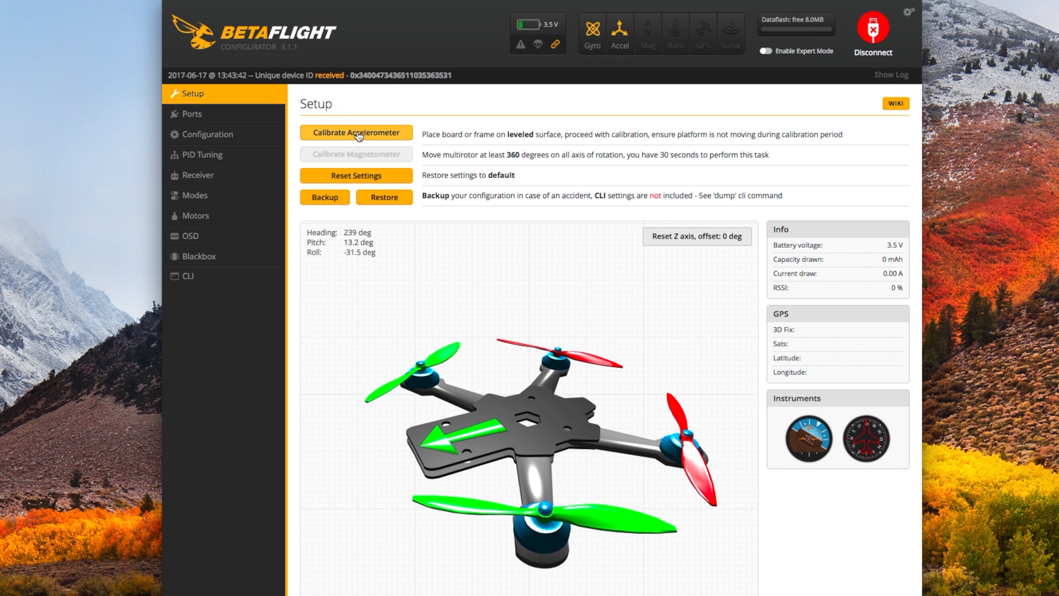
# - Disconnect from the flight controller on /dev/tty.usbmodem31
pyautogui.click(872, 32)
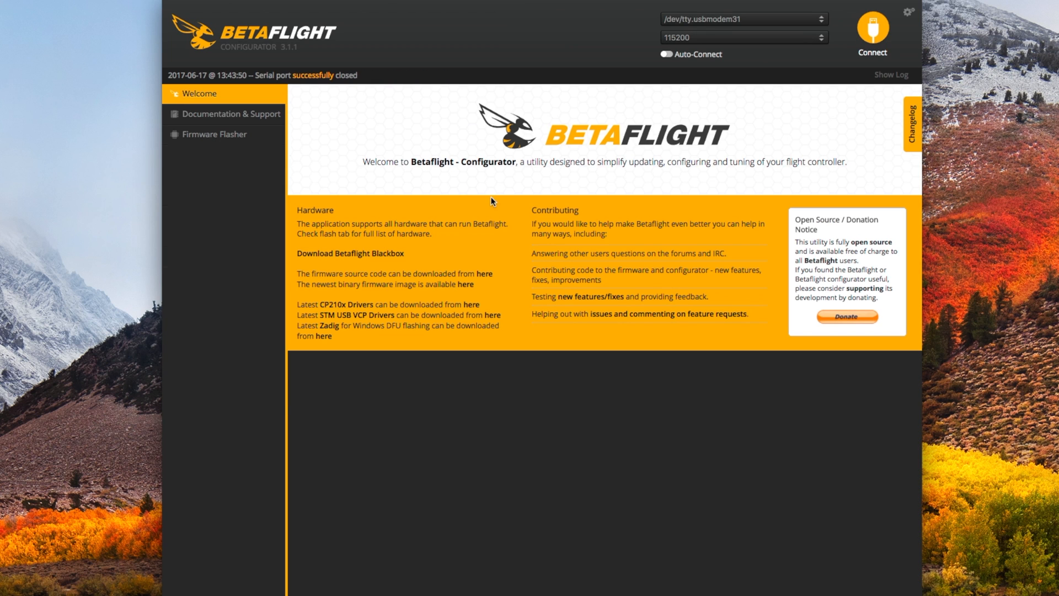
# - In the Firmware Flasher, choose OMNIBUSF4 as the board target
pyautogui.click(213, 134)
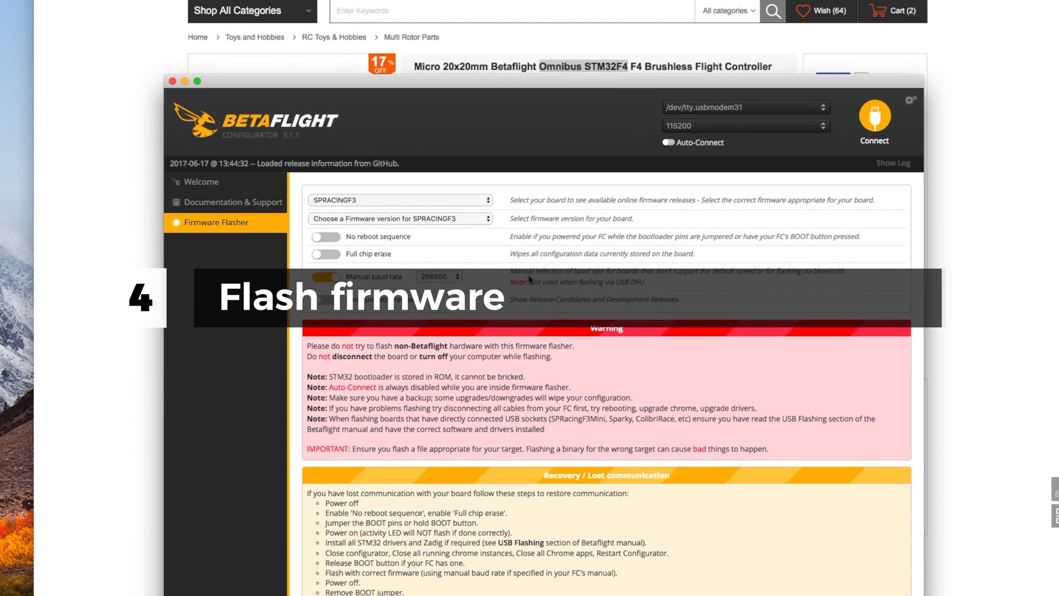
pyautogui.click(398, 199)
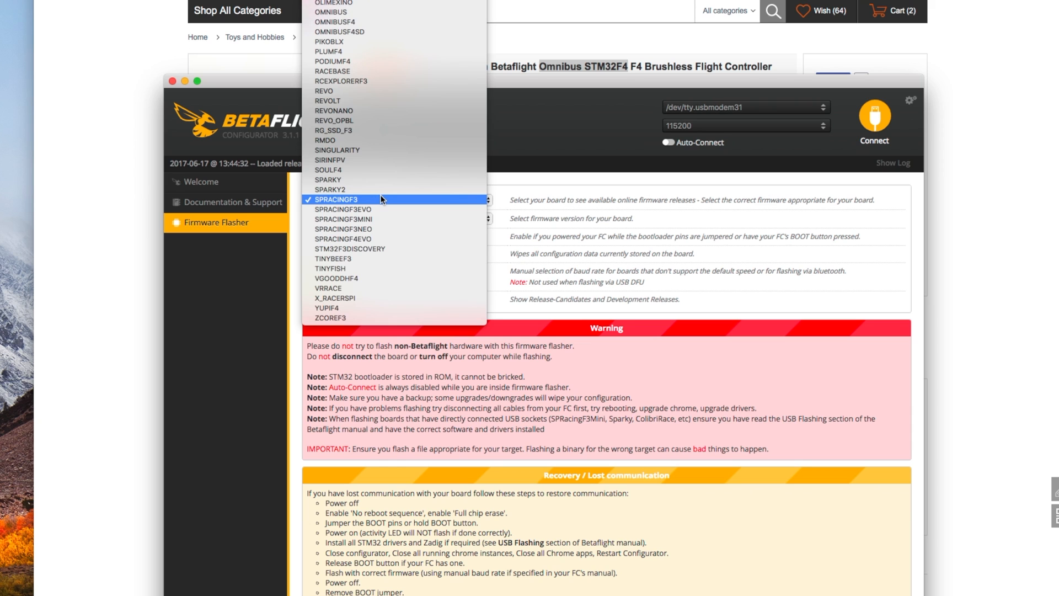
pyautogui.scroll(3)
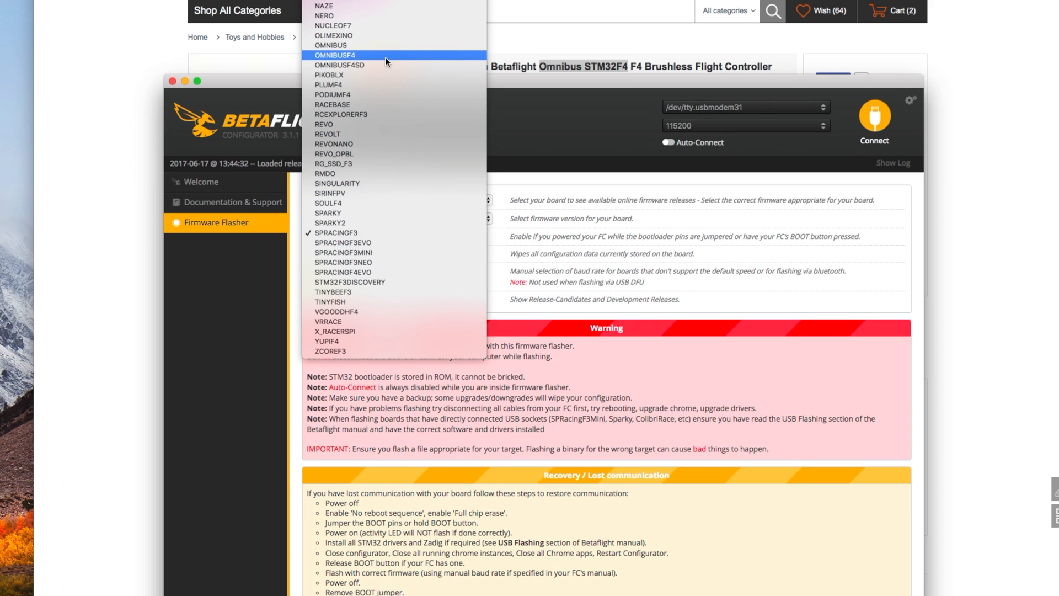
pyautogui.click(333, 55)
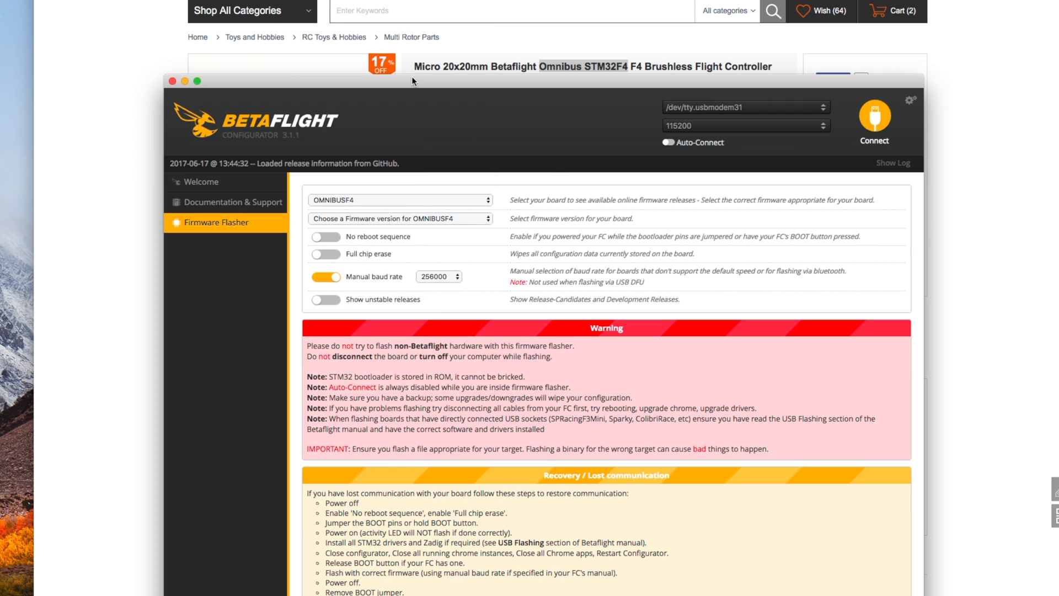
# - Select firmware 3.1.7 (stable) and enable Full chip erase
pyautogui.click(399, 218)
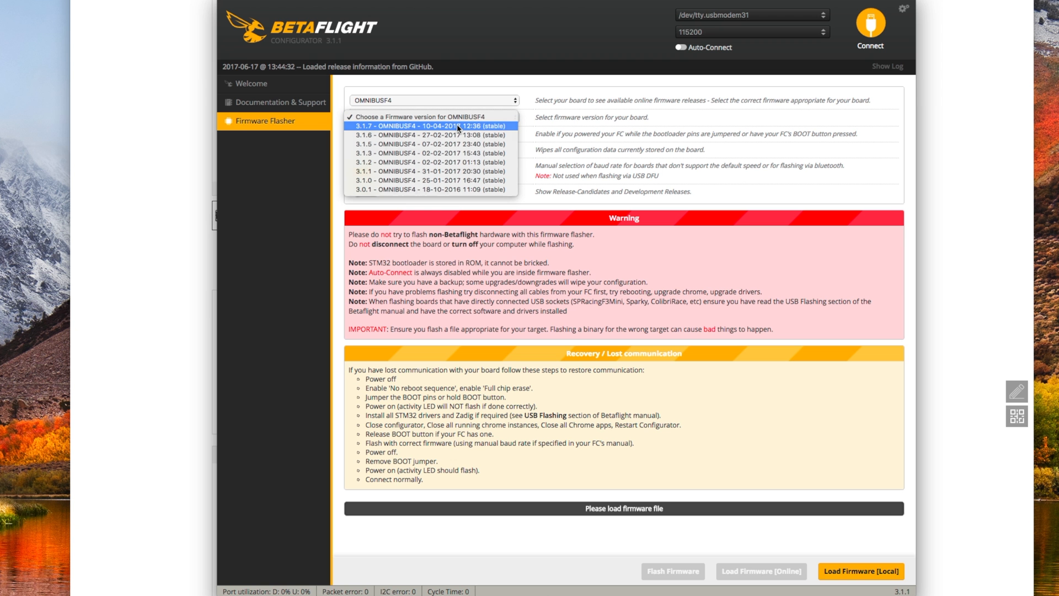
pyautogui.click(429, 125)
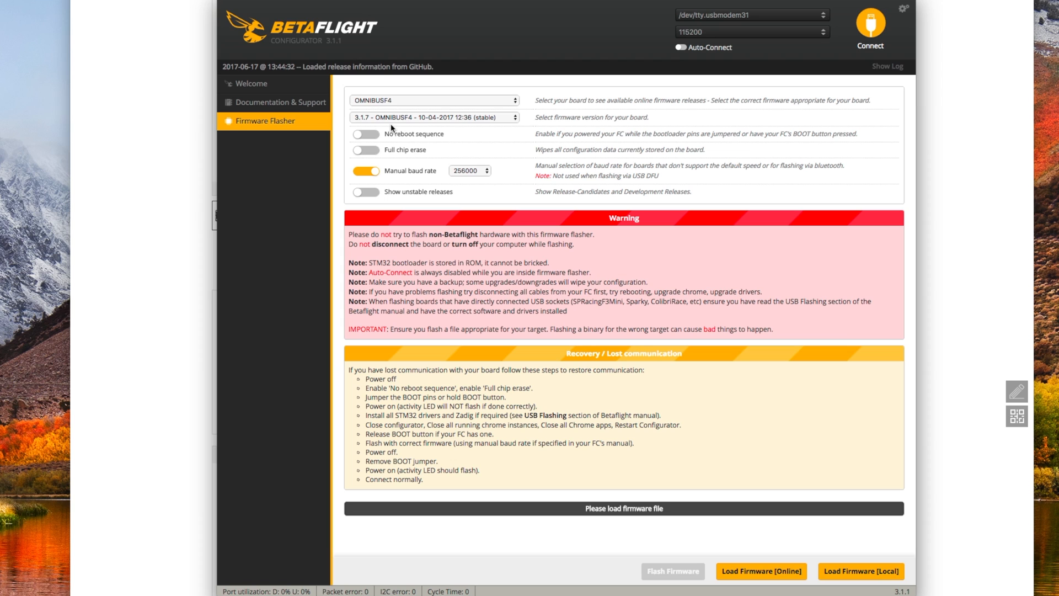
pyautogui.click(366, 149)
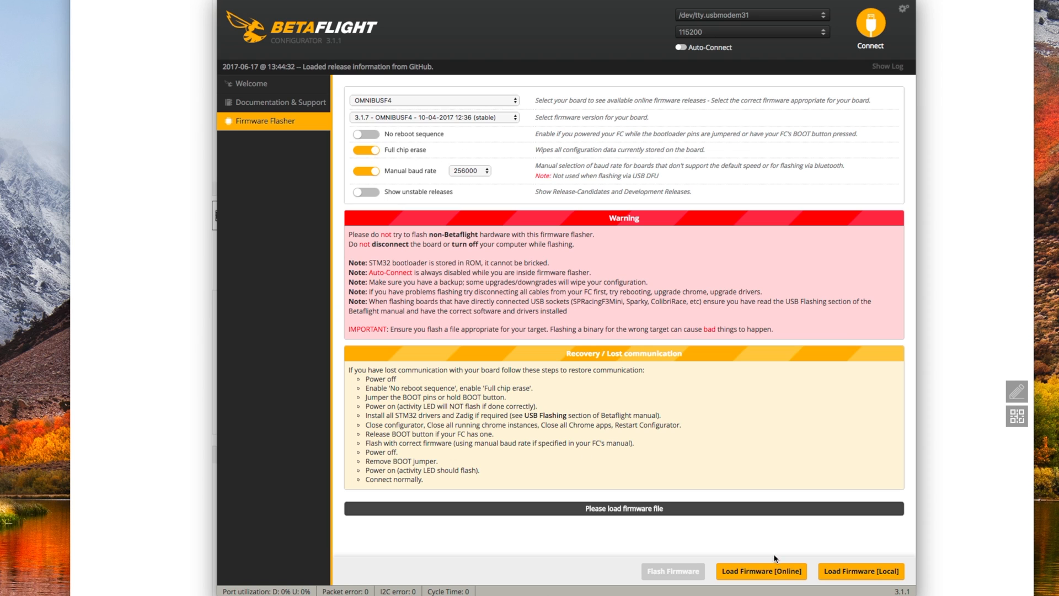
# - Load the 3.1.7 firmware online and flash it onto the OMNIBUSF4 board
pyautogui.click(760, 571)
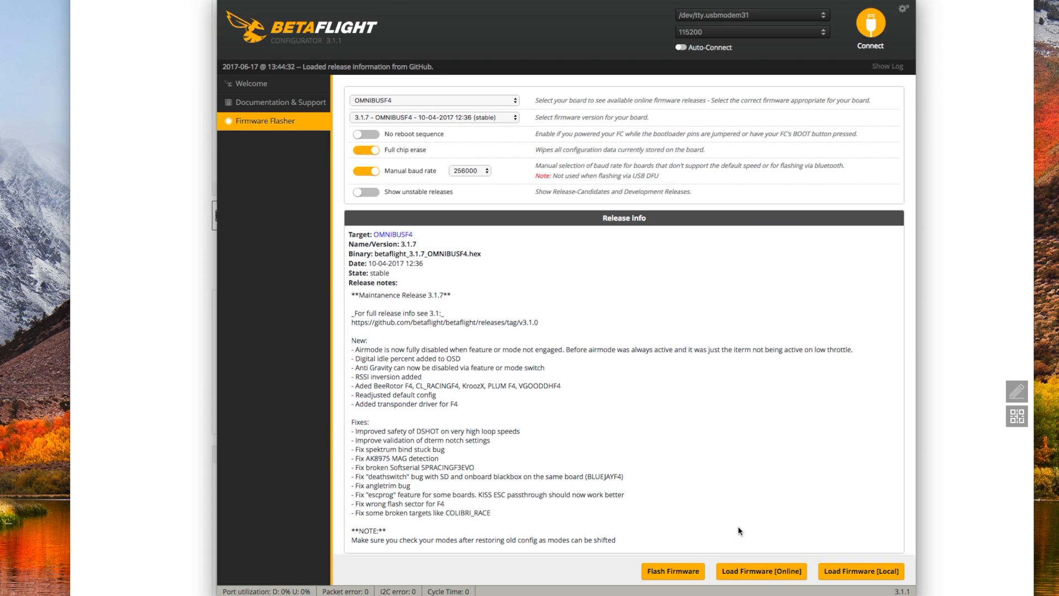
pyautogui.scroll(-3)
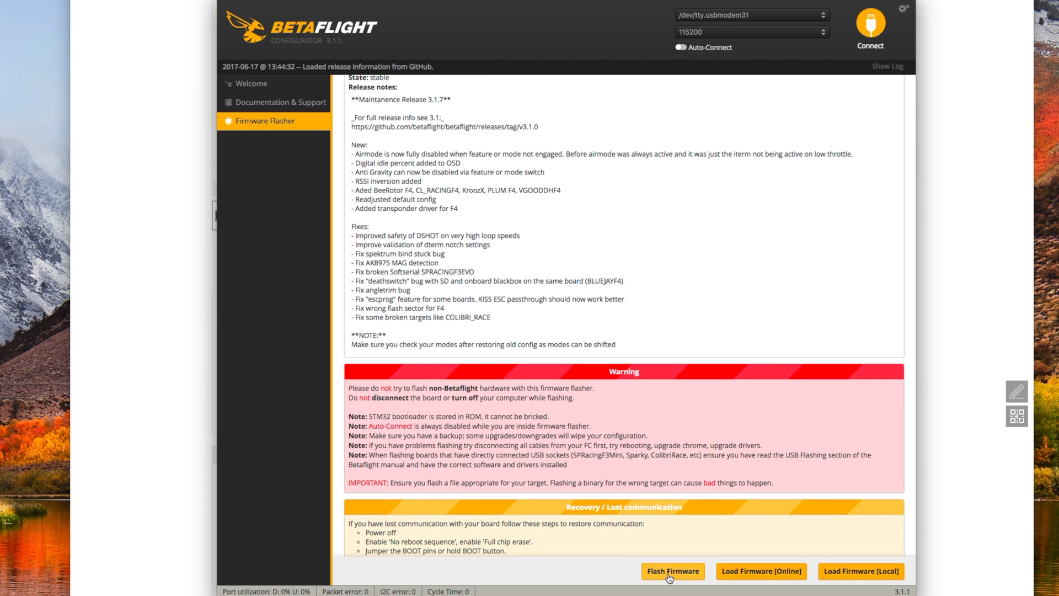
pyautogui.click(760, 570)
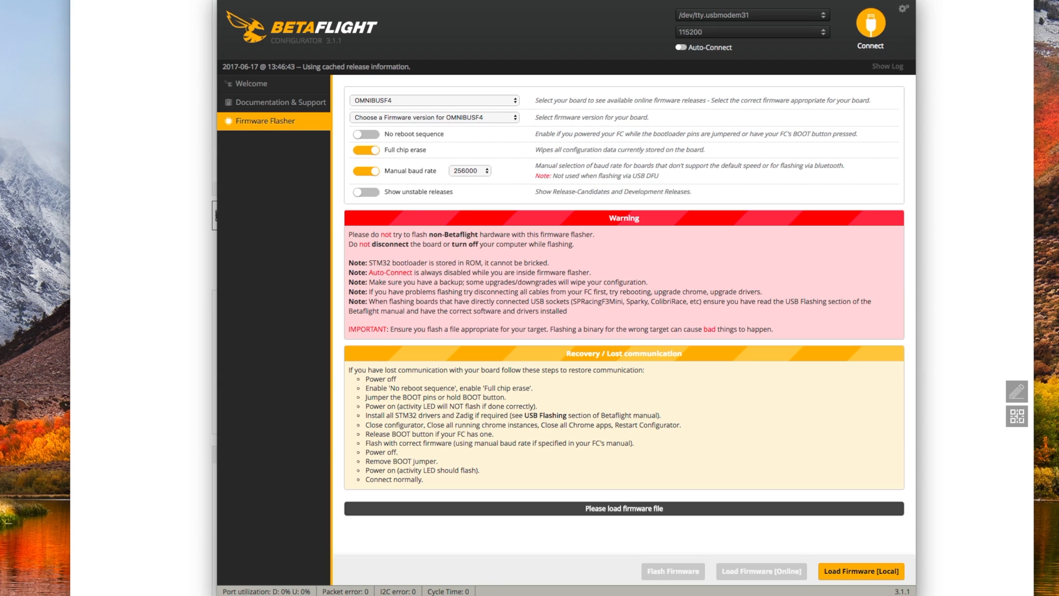
# - Reconnect, calibrate the accelerometer on the Setup page, and go to Configuration
pyautogui.click(870, 27)
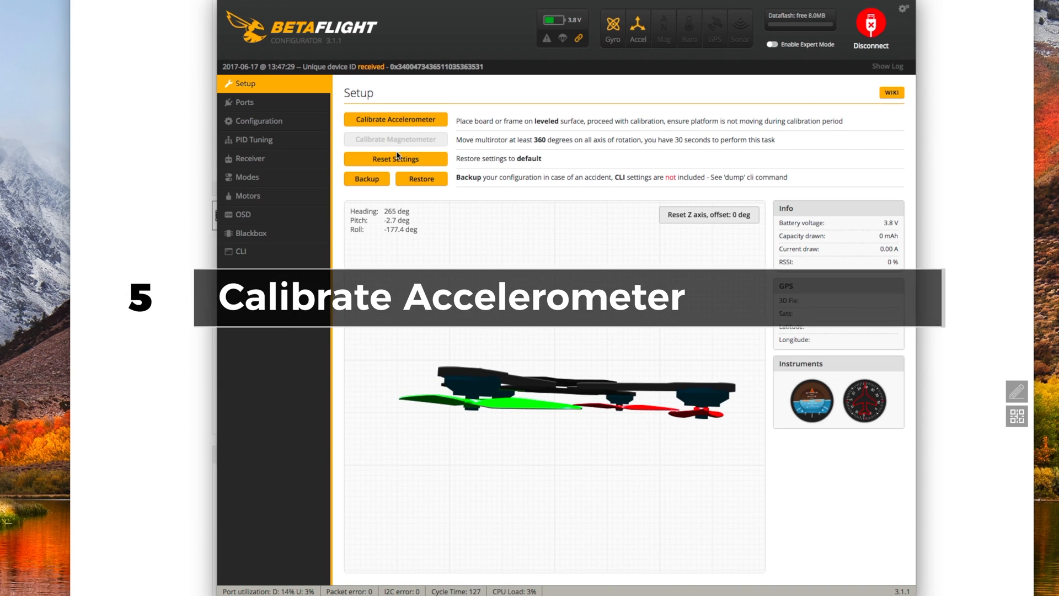
pyautogui.click(396, 119)
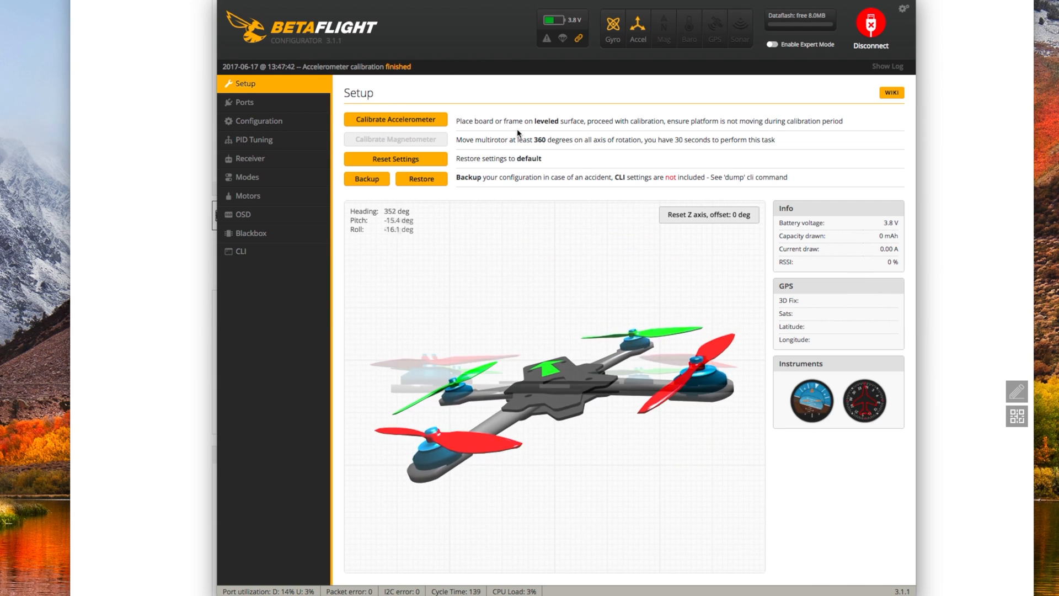
pyautogui.click(258, 121)
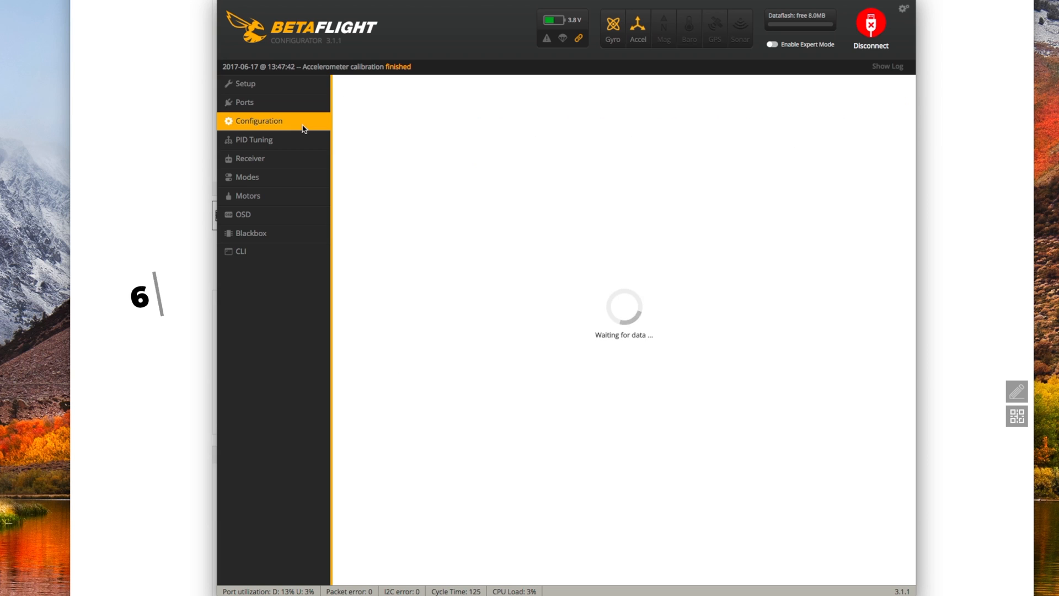
# - Enable AIRMODE permanently under Other Features in Configuration
pyautogui.click(258, 120)
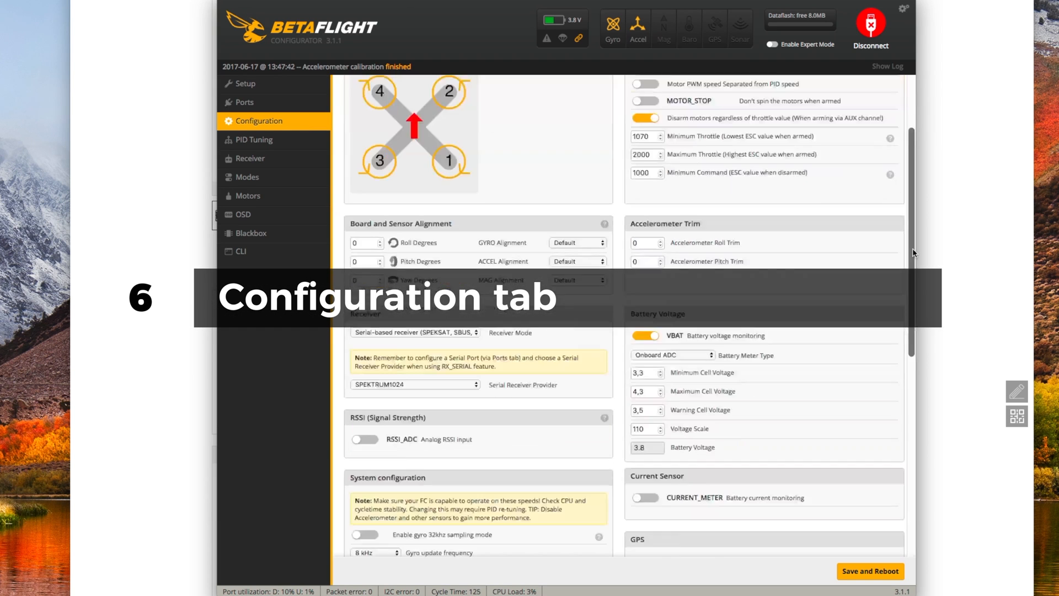
pyautogui.scroll(-3)
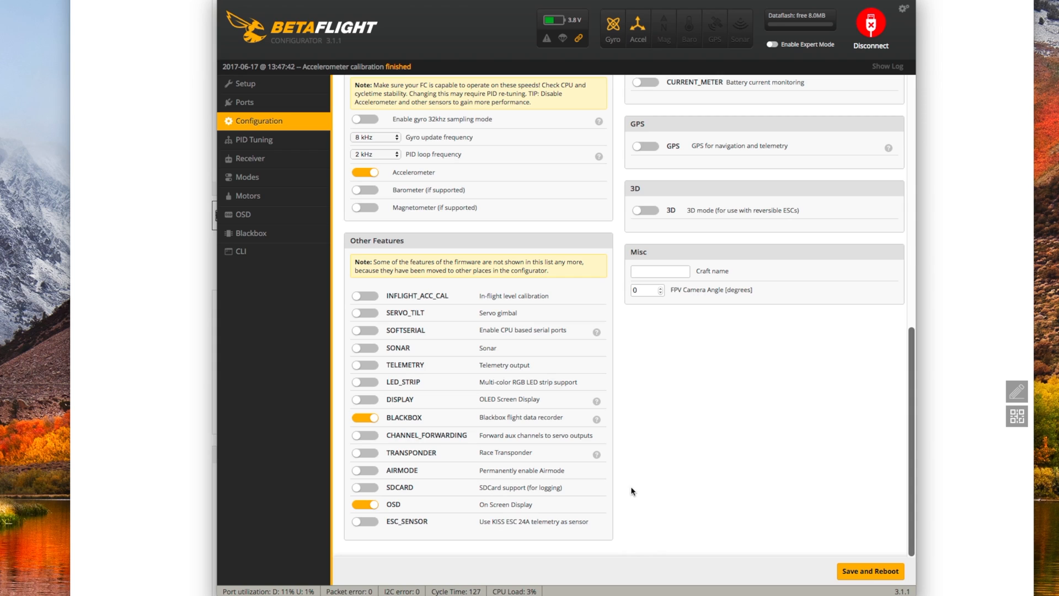
pyautogui.moveTo(473, 507)
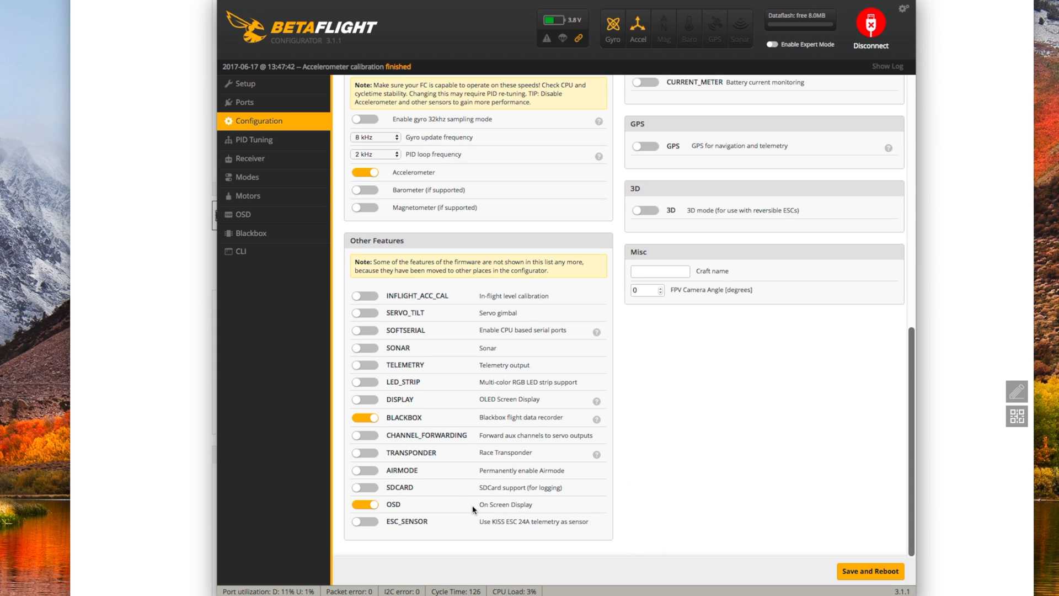
pyautogui.moveTo(484, 505)
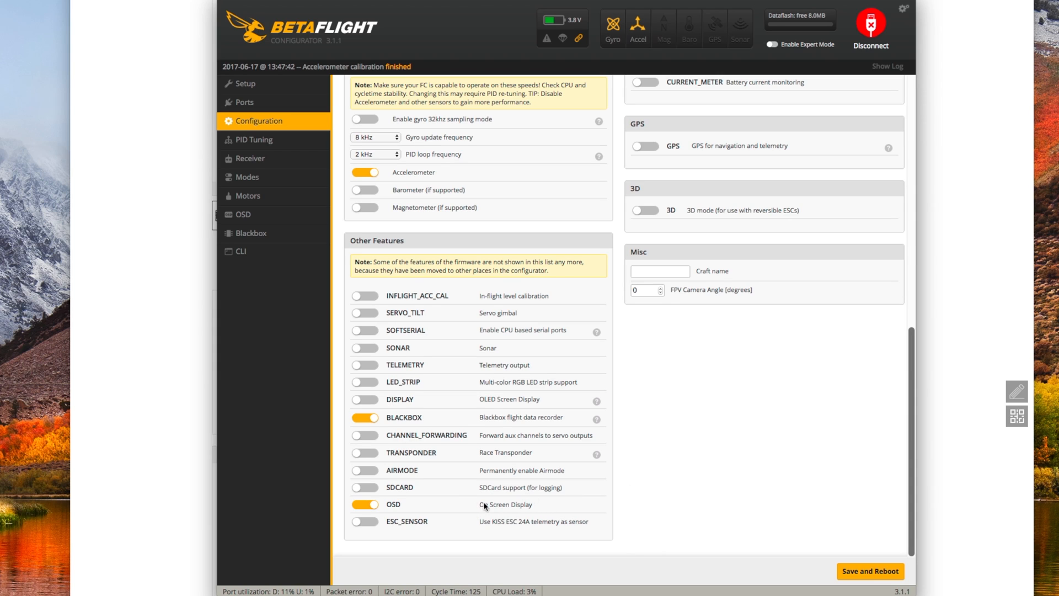
pyautogui.moveTo(365, 472)
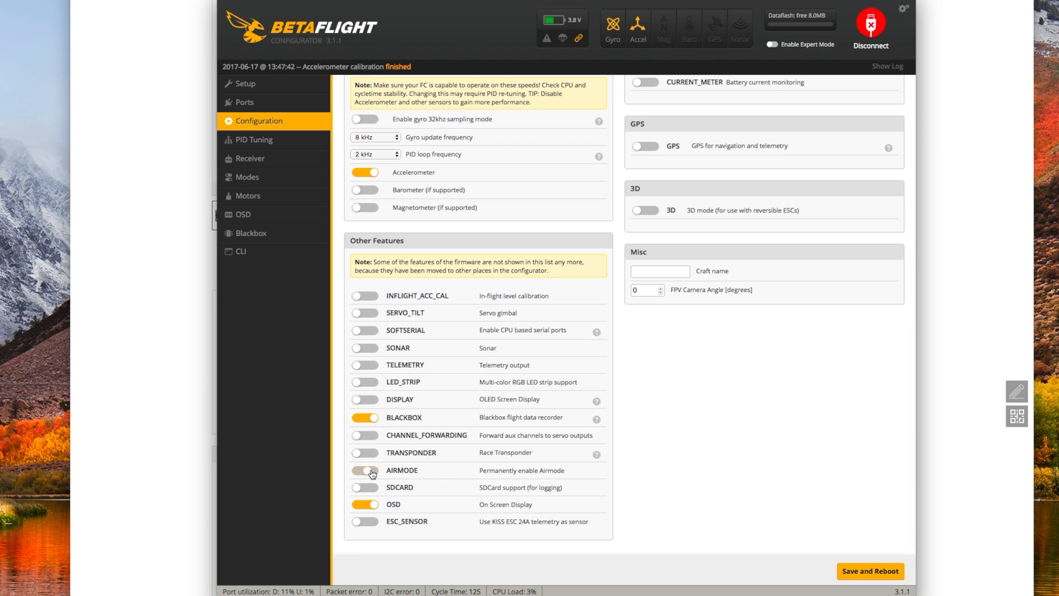
pyautogui.click(365, 470)
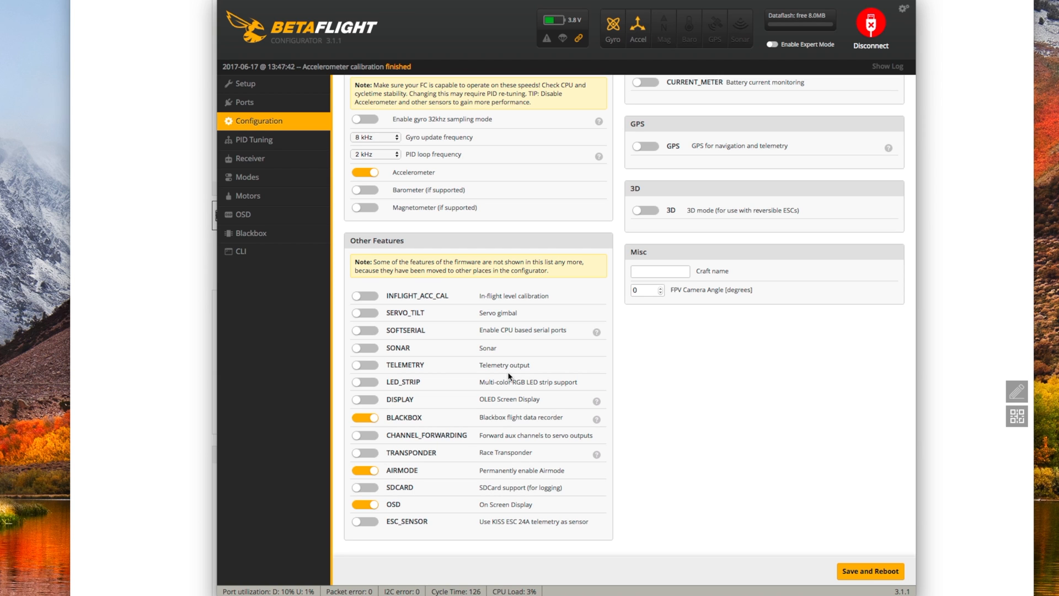
pyautogui.scroll(3)
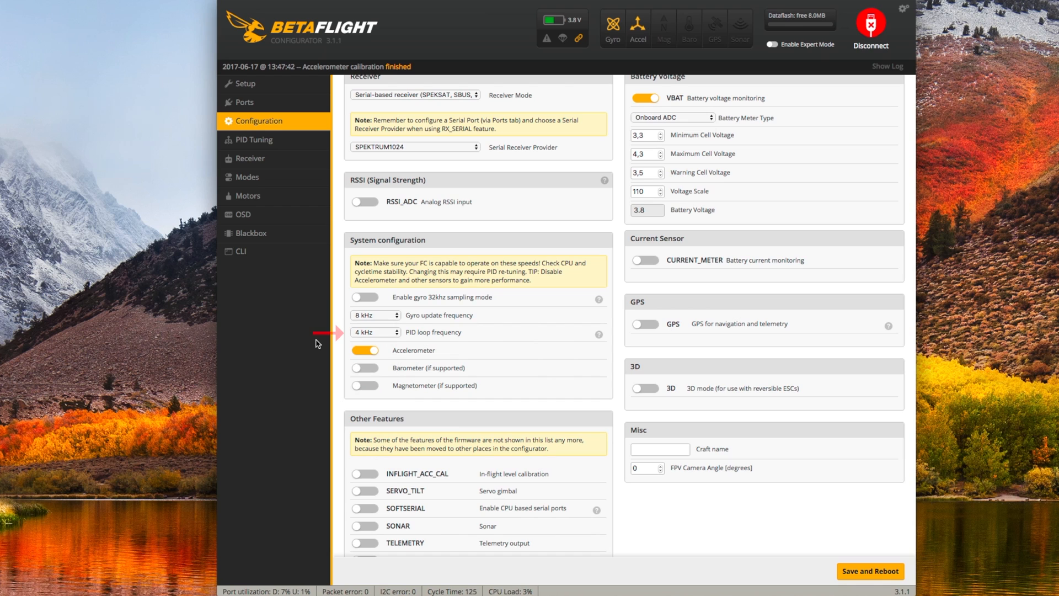
pyautogui.moveTo(403, 325)
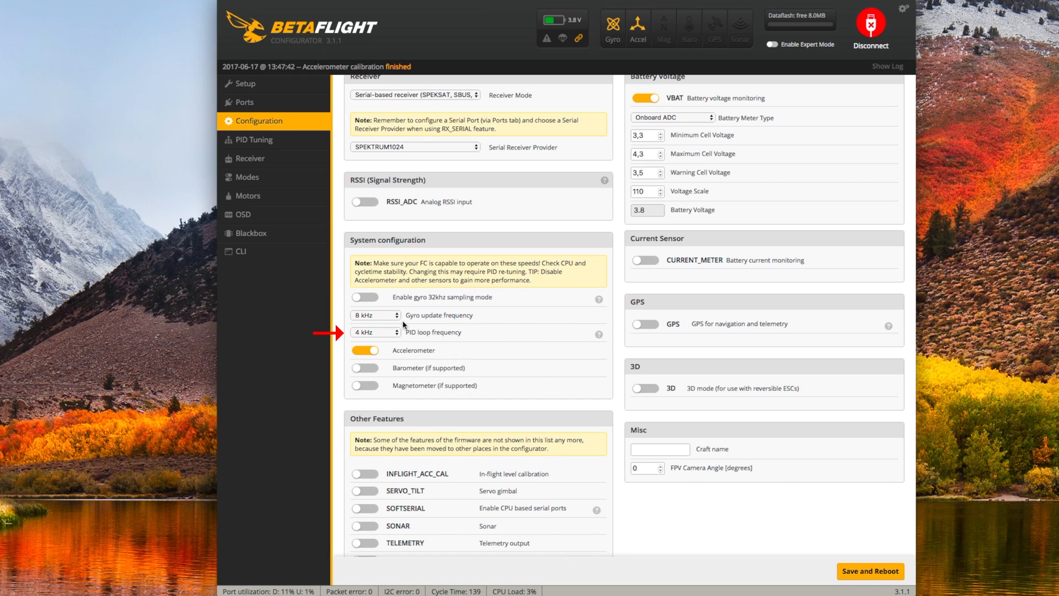
pyautogui.moveTo(618, 529)
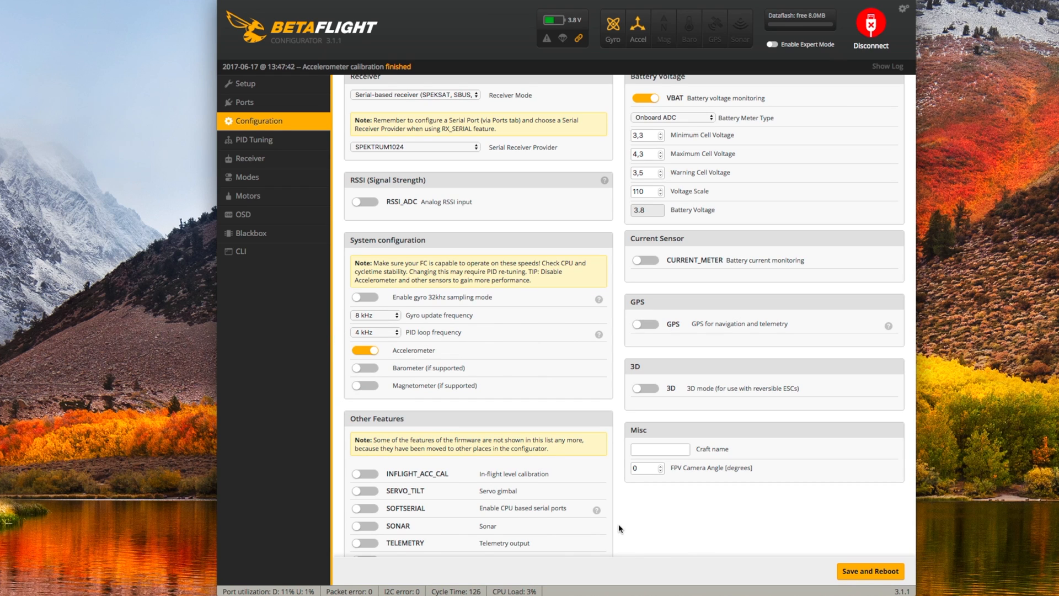
pyautogui.scroll(3)
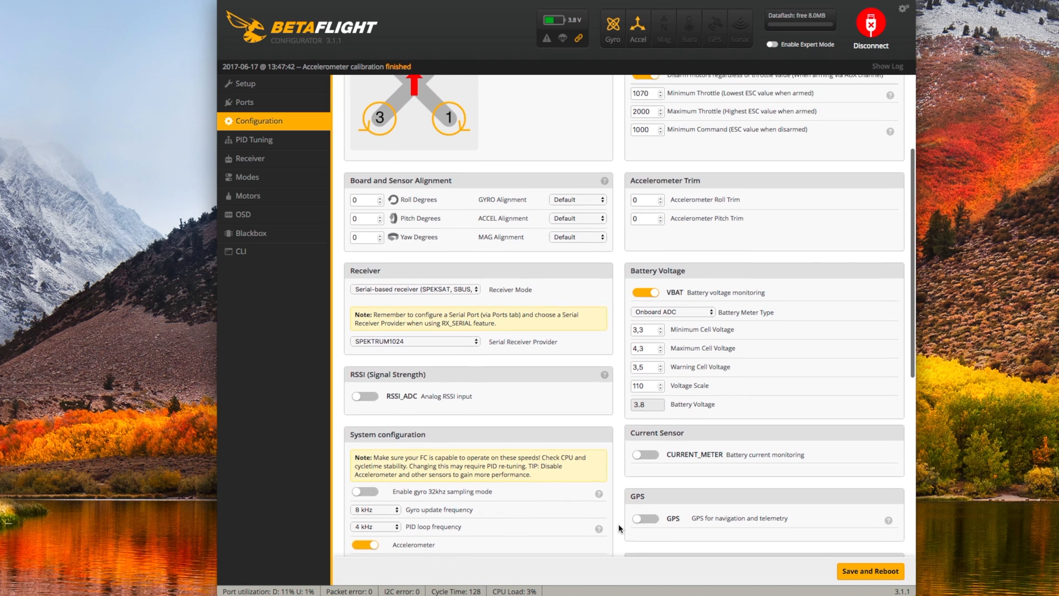
# - Set the ESC/Motor protocol to ONESHOT125
pyautogui.scroll(3)
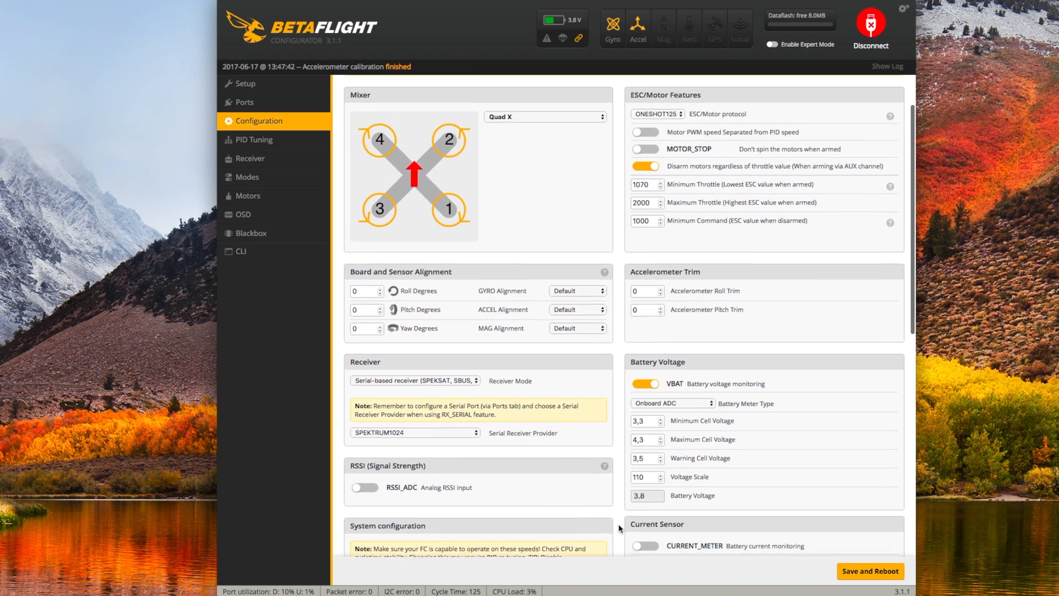
pyautogui.scroll(3)
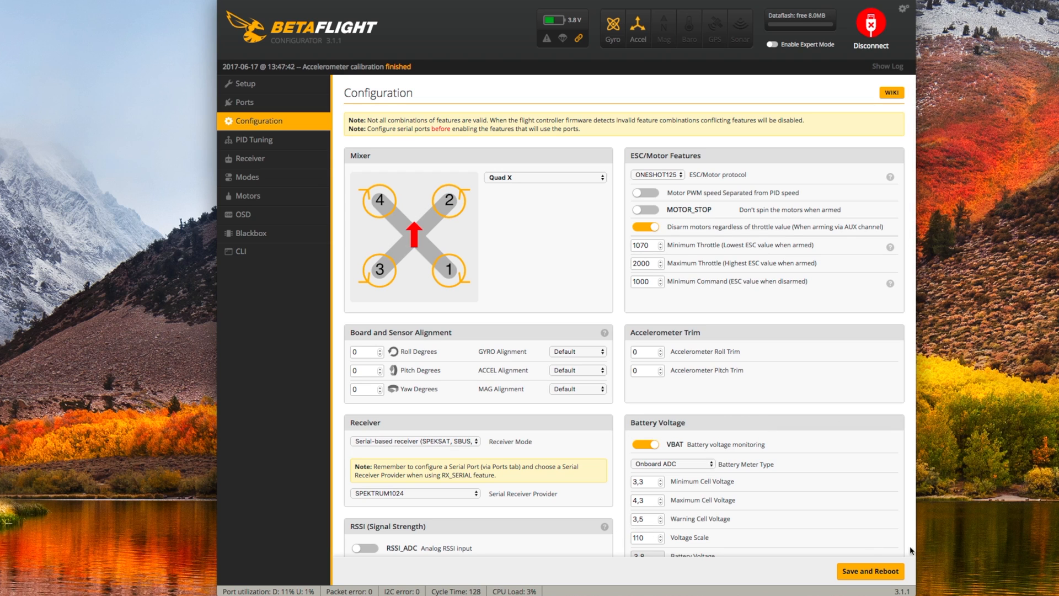
pyautogui.moveTo(881, 570)
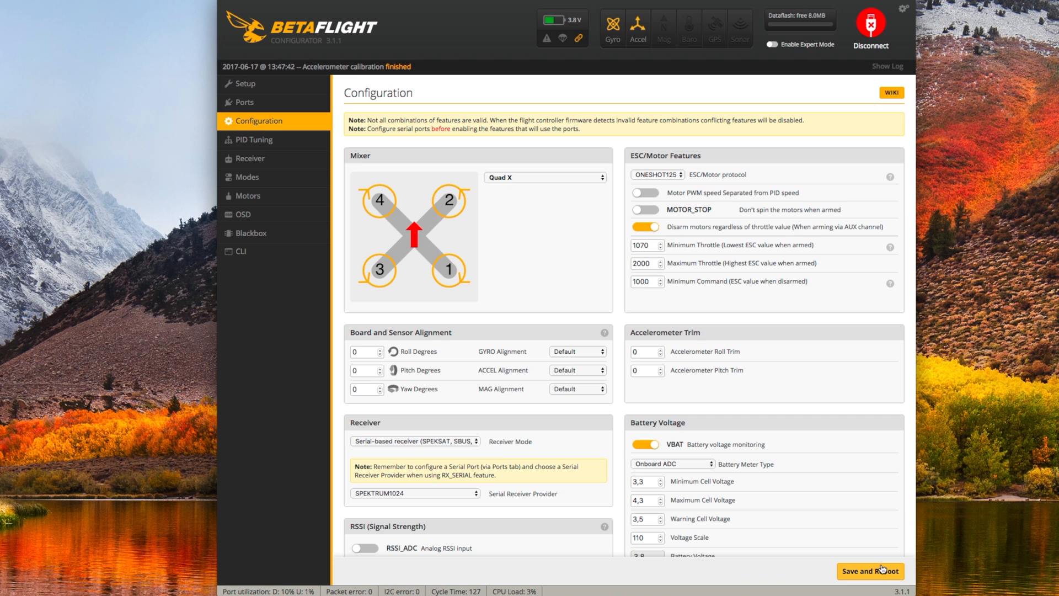
pyautogui.click(658, 175)
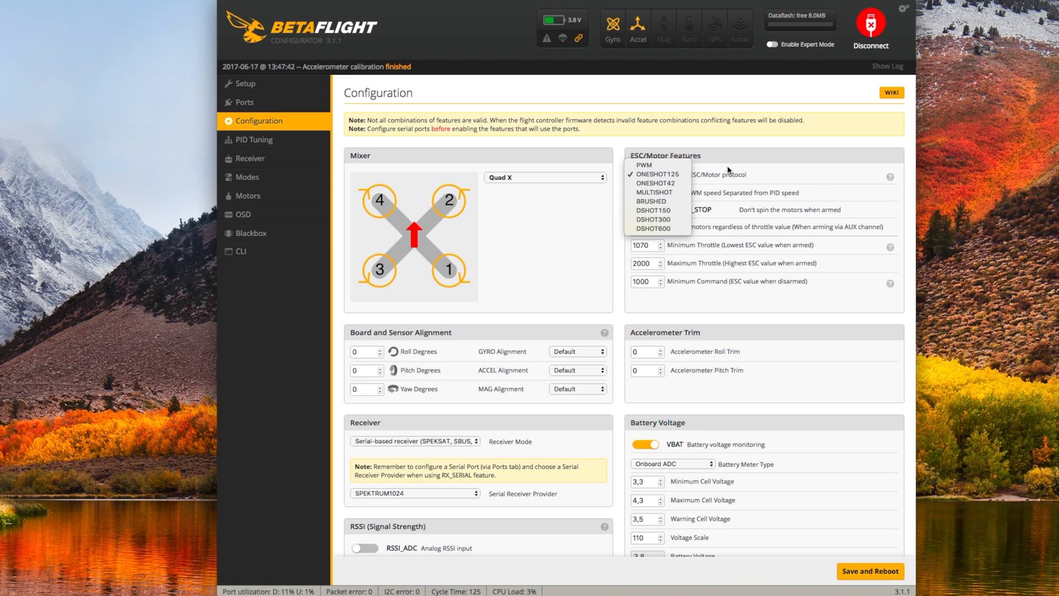
pyautogui.click(660, 173)
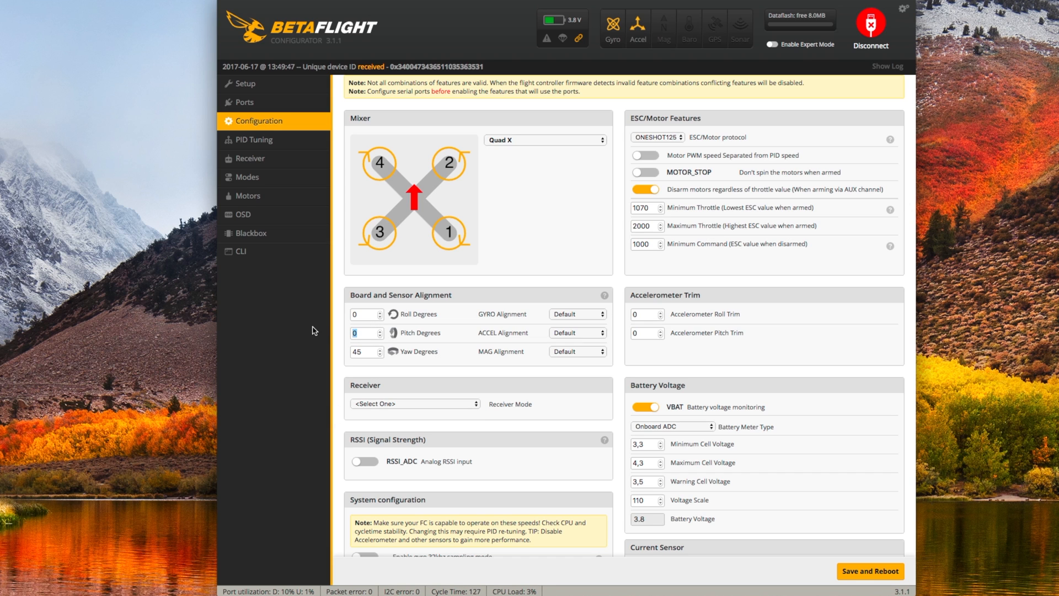
# - Save the 45° yaw board alignment and reboot the board
pyautogui.click(245, 82)
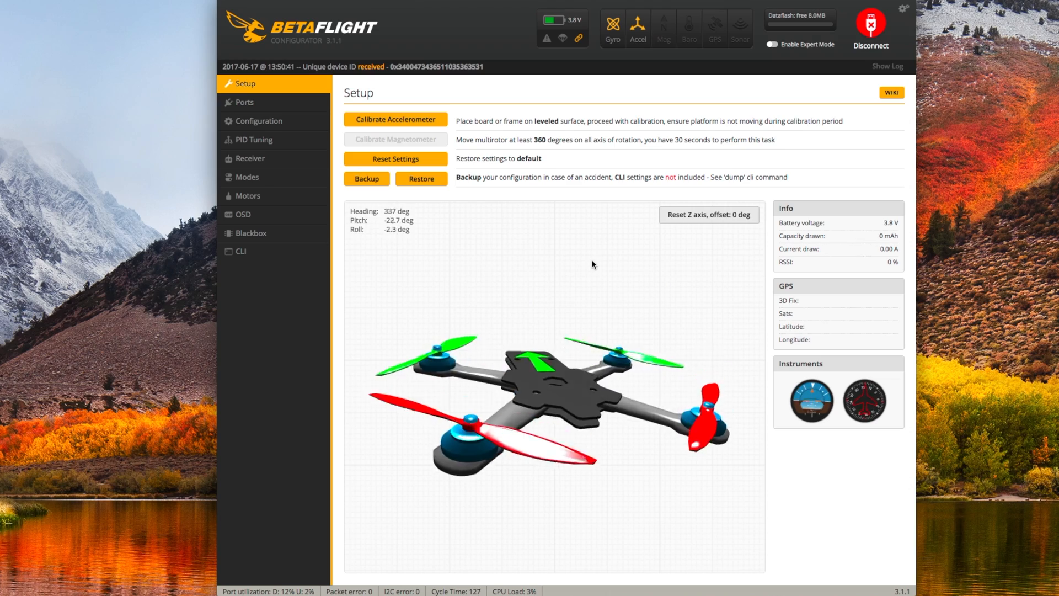
pyautogui.click(247, 196)
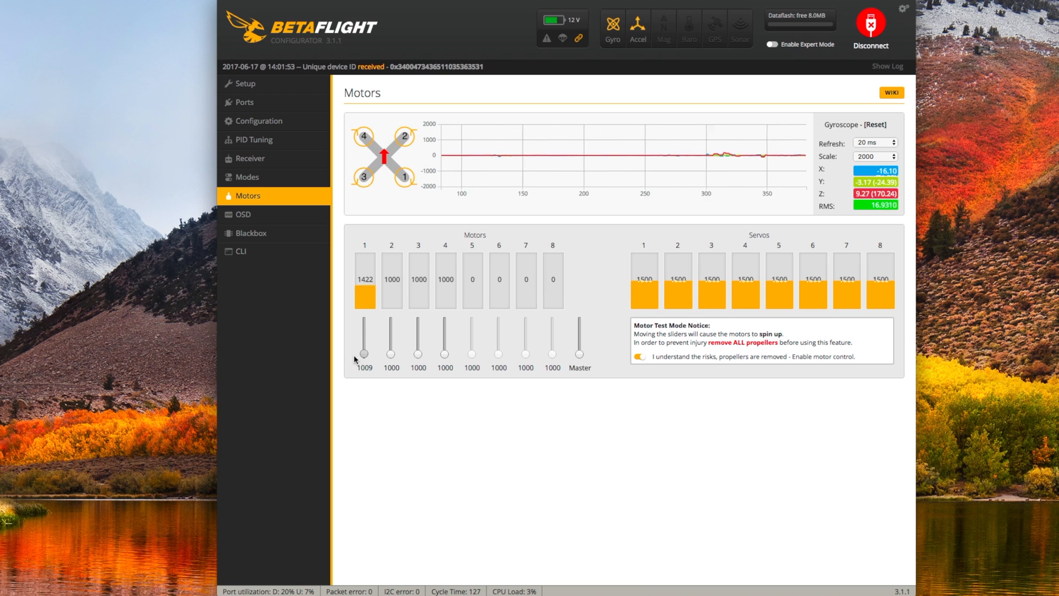
# - Raise motor 1's slider to spin it up as a test
pyautogui.moveTo(363, 331); pyautogui.dragTo(363, 353)
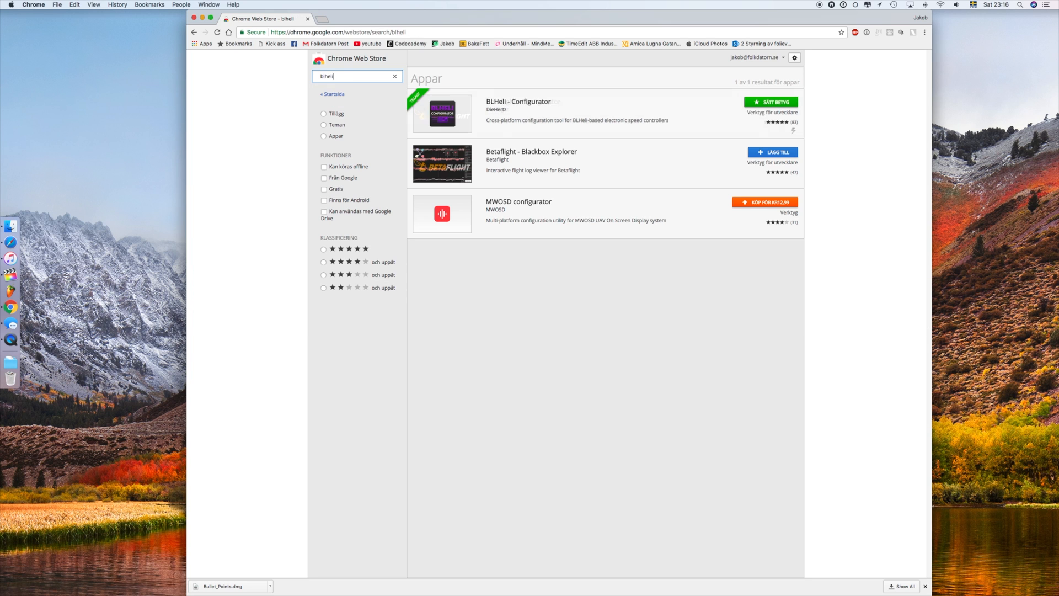
# - Launch BLHeli - Configurator from its store listing, reading the four F-H-40 ESCs
pyautogui.click(441, 113)
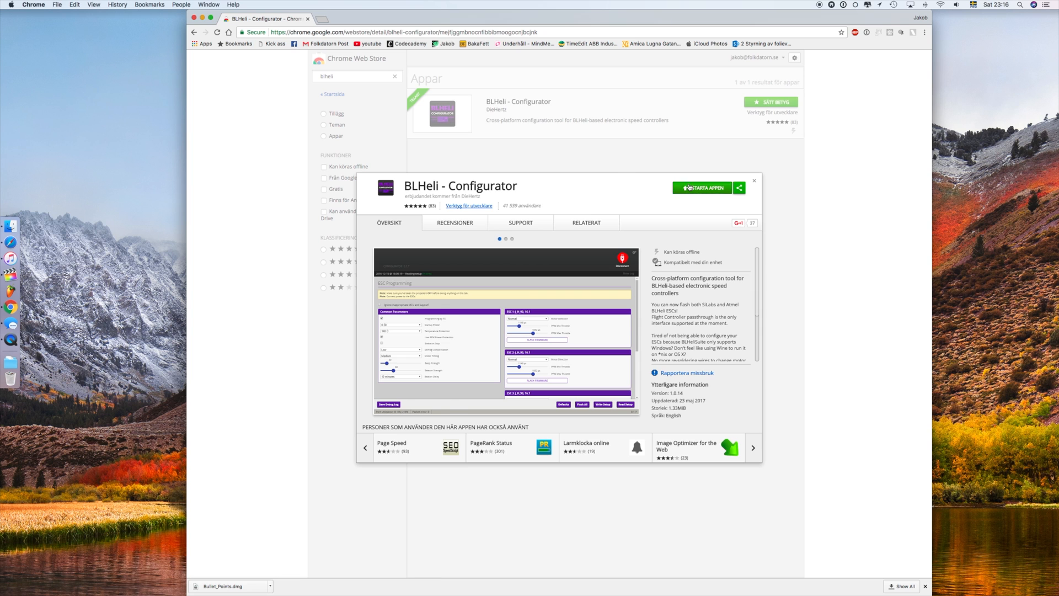
pyautogui.click(703, 188)
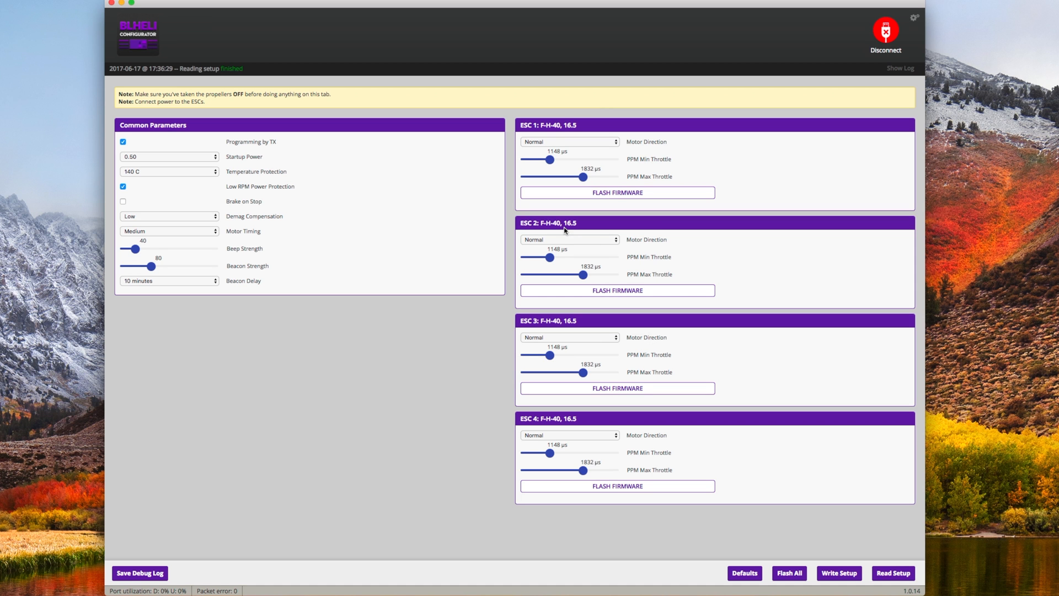
# - Set Motor Direction to Reversed on ESC 2, ESC 3 and ESC 4, leaving ESC 1 Normal
pyautogui.click(570, 240)
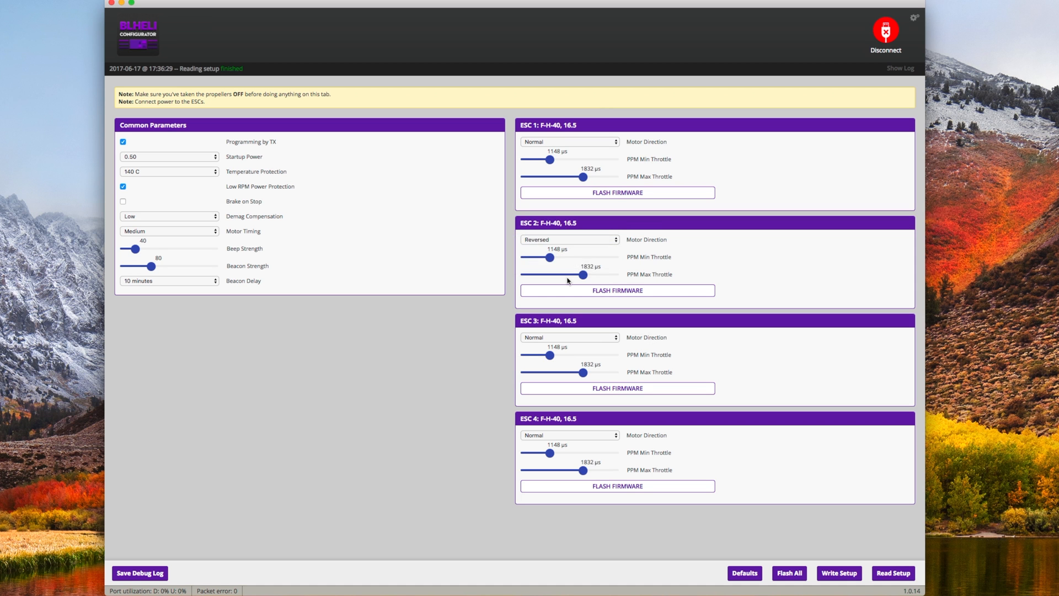
pyautogui.click(570, 338)
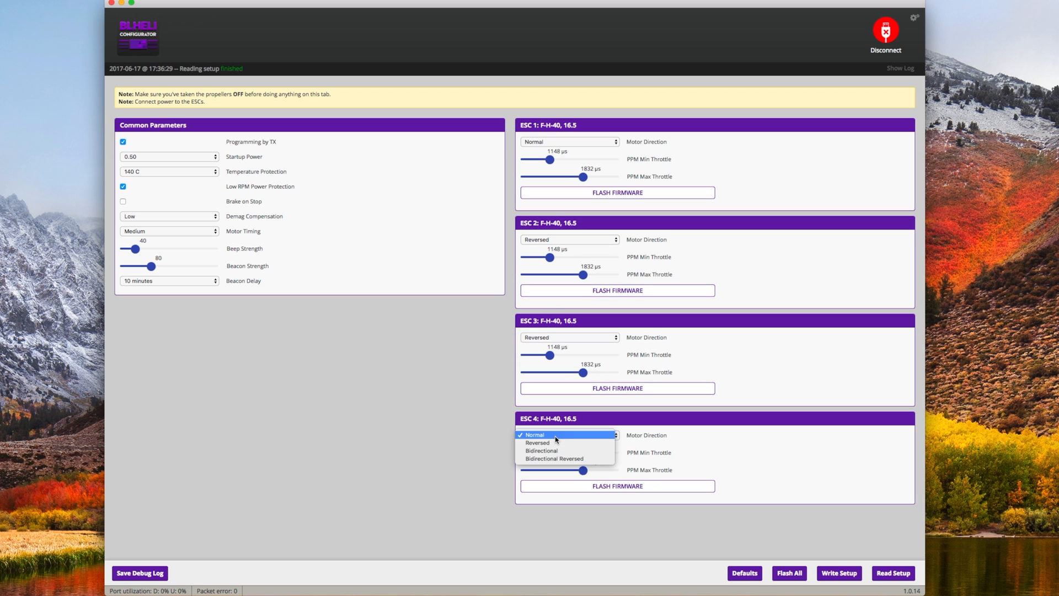
pyautogui.click(536, 442)
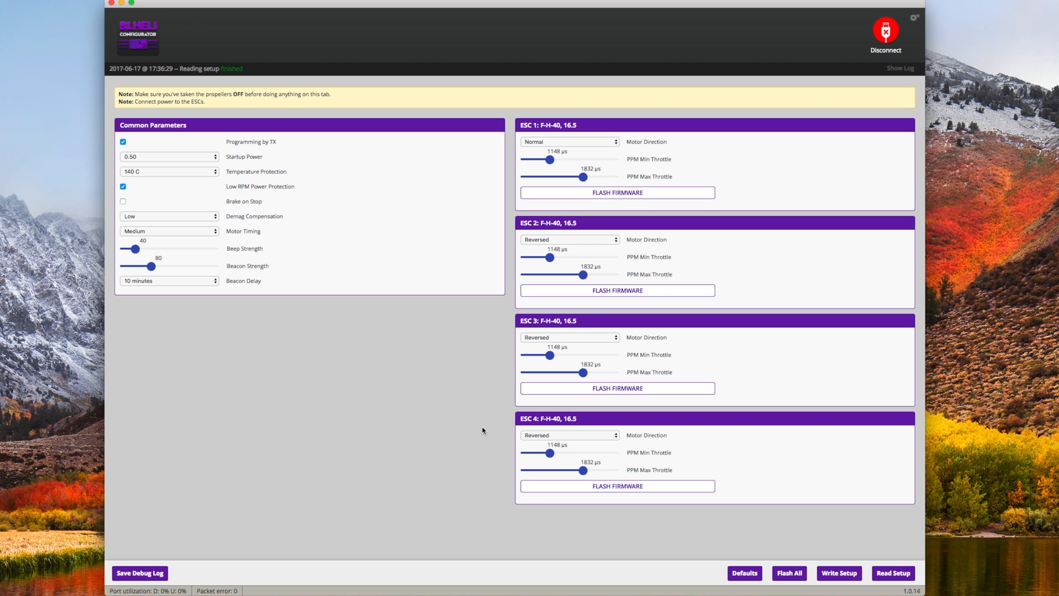
pyautogui.moveTo(756, 555)
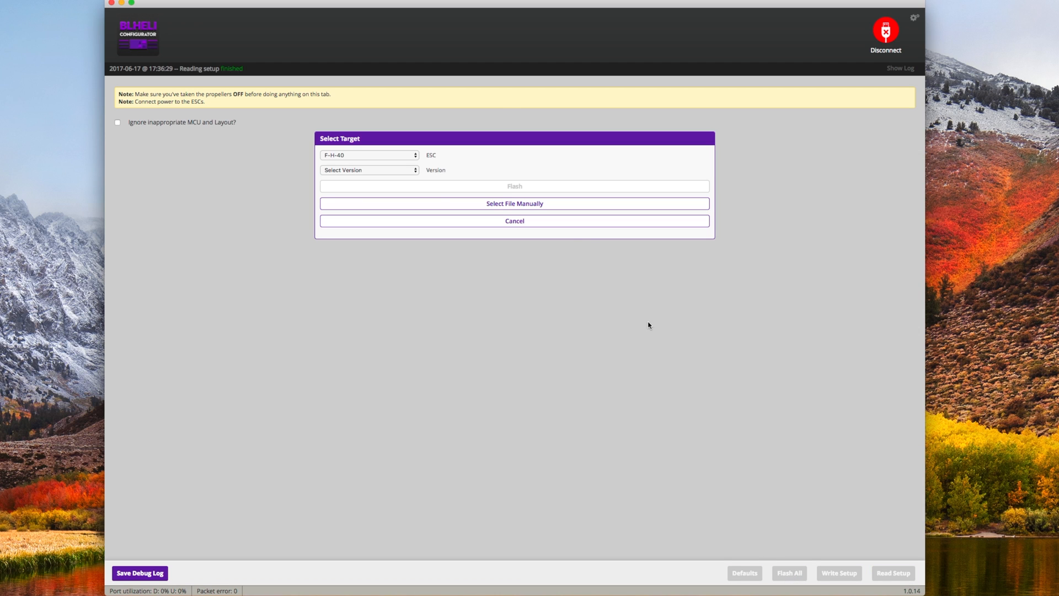
# - Flash the F-H-40 ESC target with firmware version 16.6
pyautogui.click(368, 154)
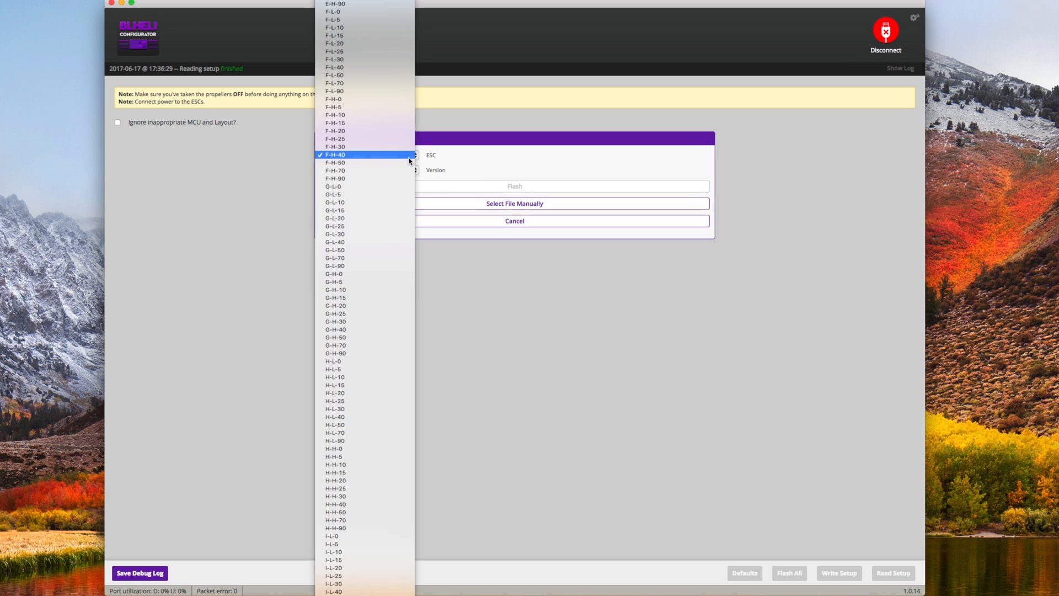
pyautogui.moveTo(438, 158)
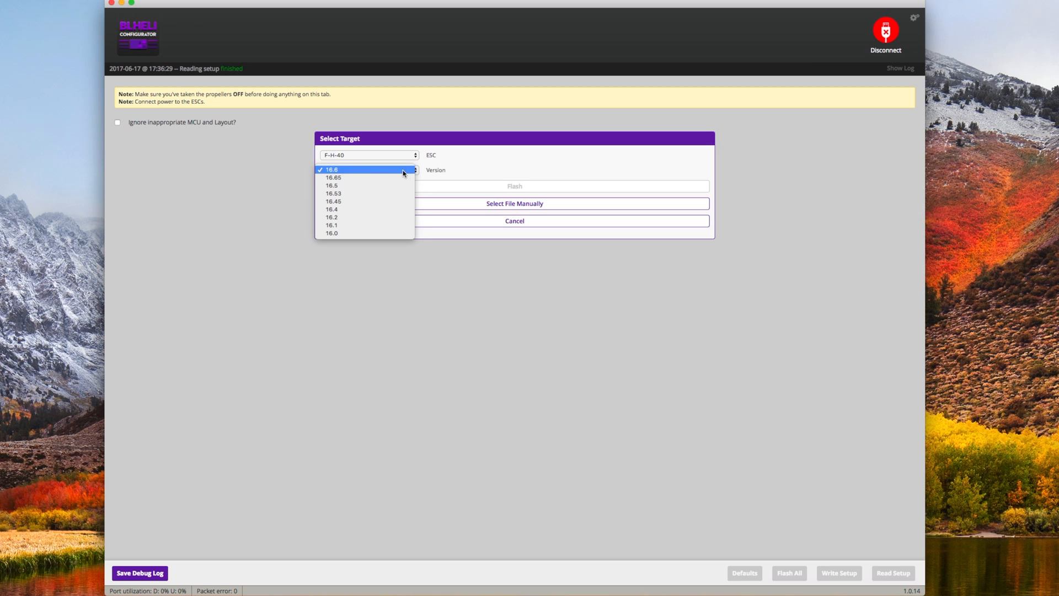
pyautogui.click(331, 168)
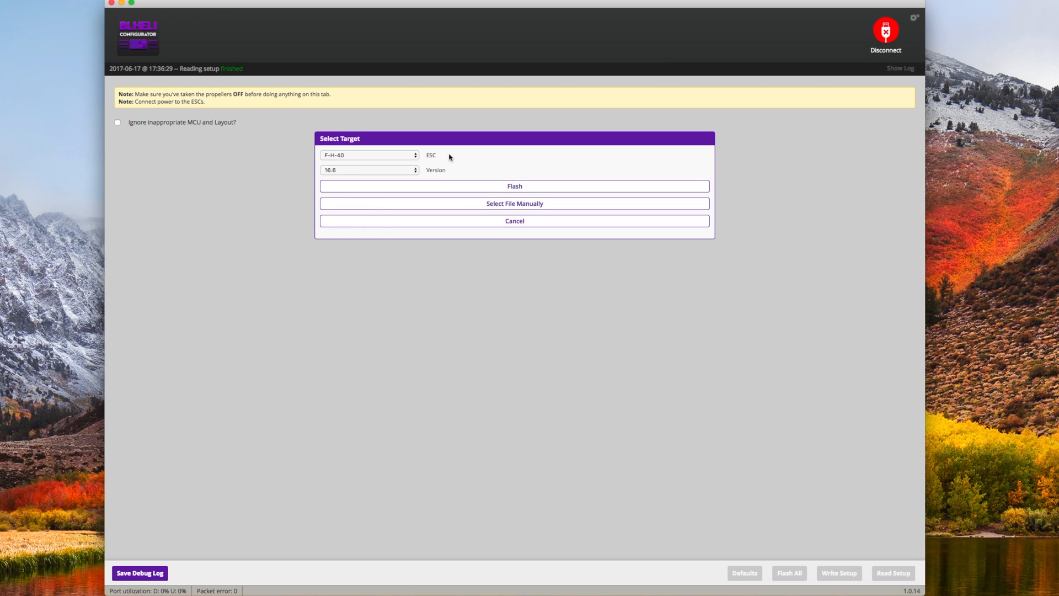
pyautogui.moveTo(515, 187)
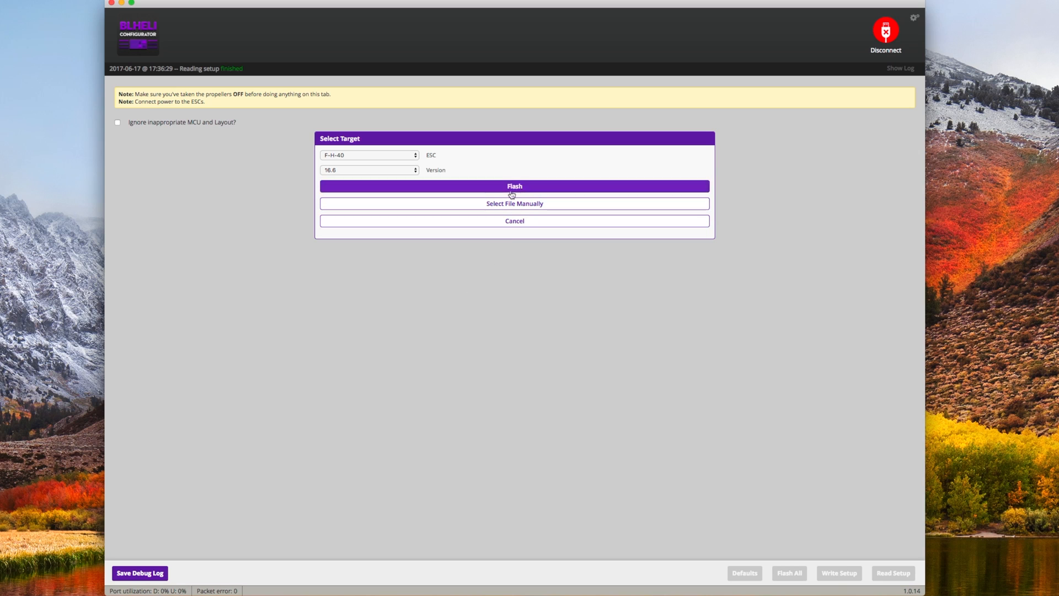
pyautogui.click(514, 185)
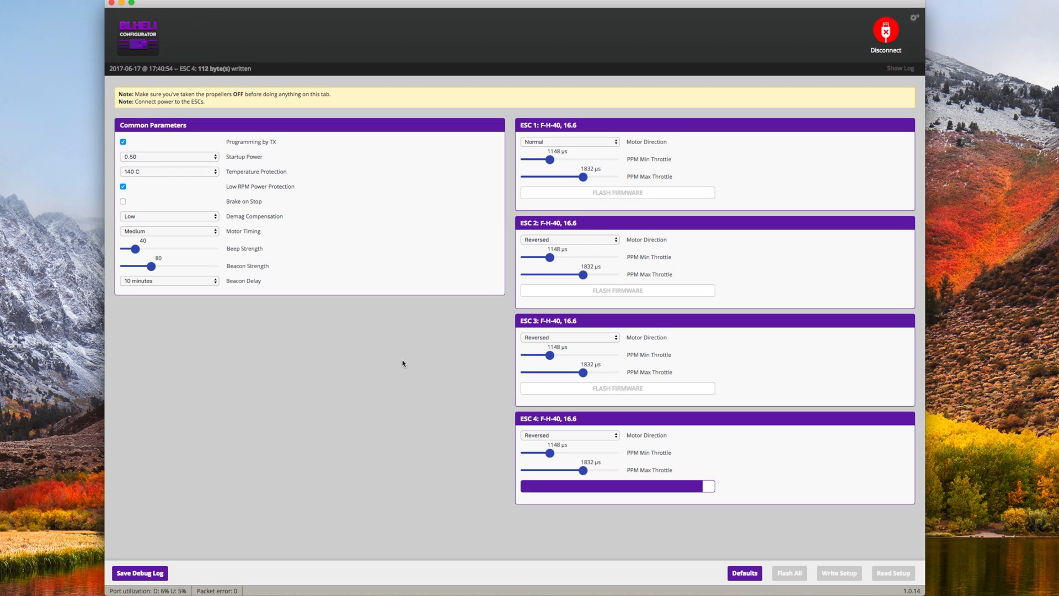
# - Confirm completion and disconnect, returning to the BLHeli welcome screen
pyautogui.click(893, 573)
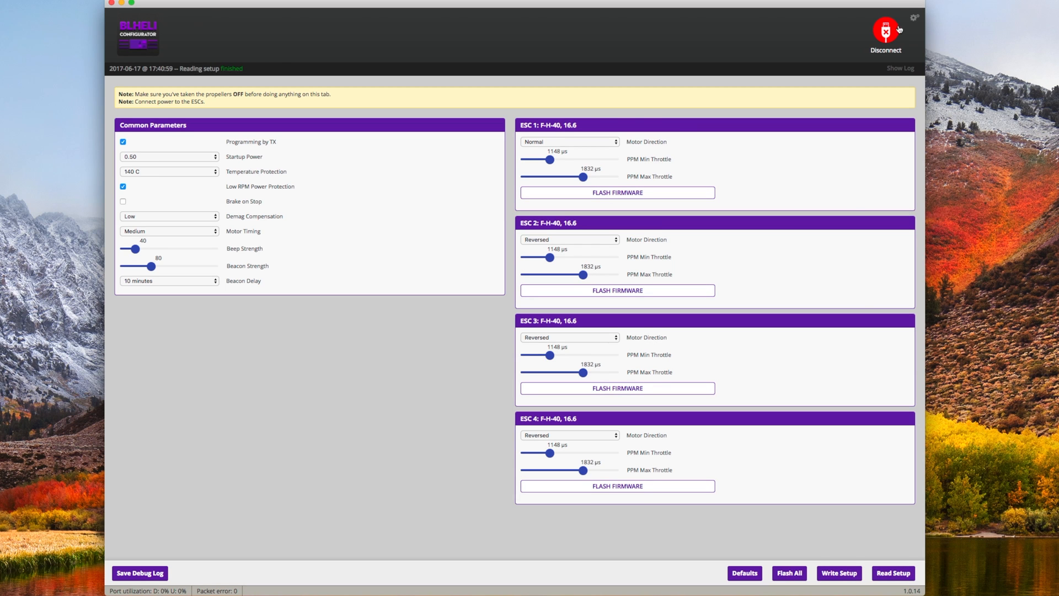
pyautogui.click(886, 32)
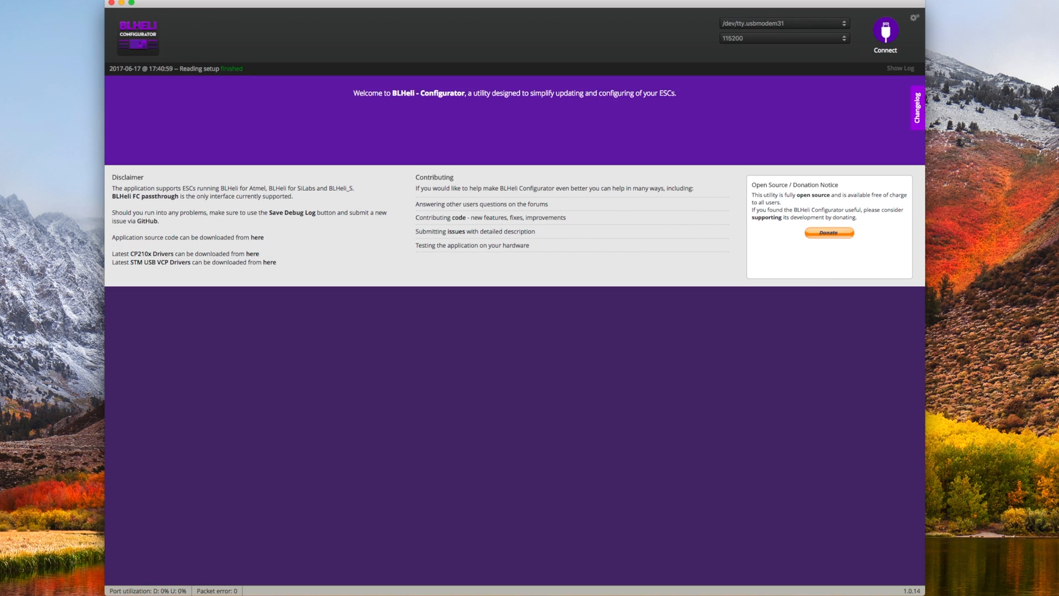